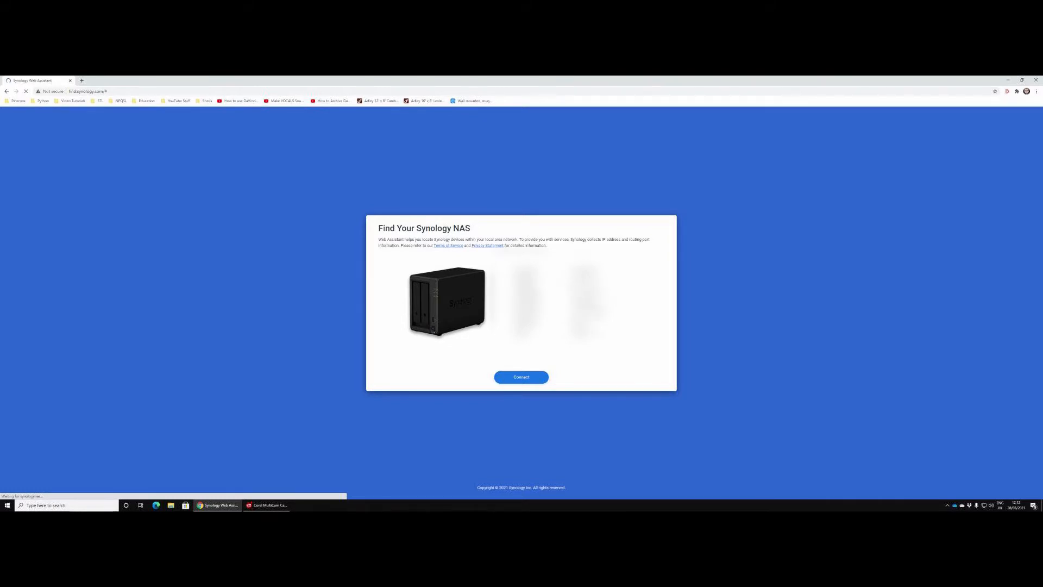
Connect to the discovered DS720+ and continue past the privacy statement
{"action": "left_click", "coordinate": [522, 377]}
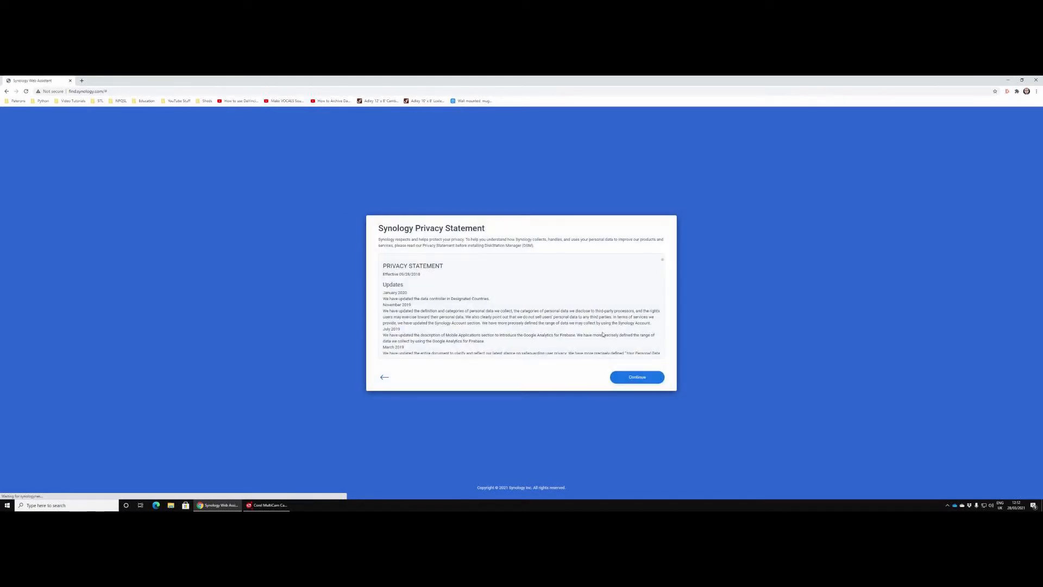
{"action": "left_click", "coordinate": [636, 376]}
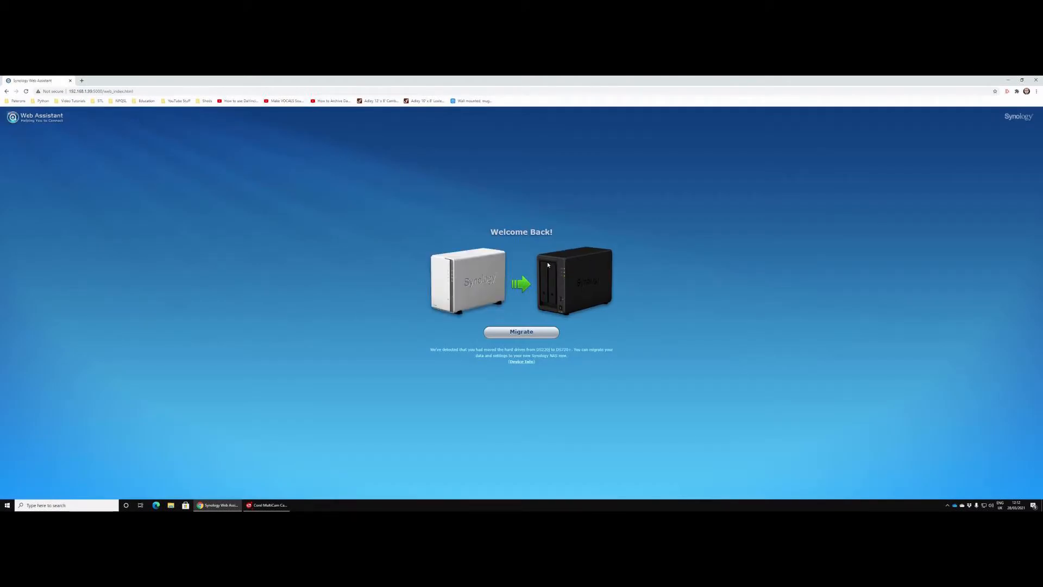
{"action": "mouse_move", "coordinate": [537, 240]}
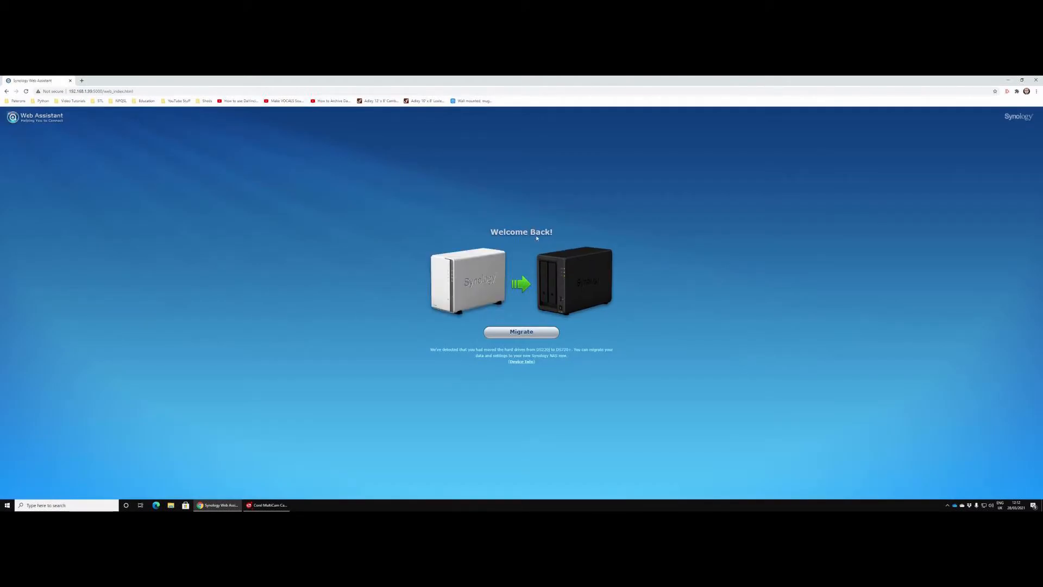
{"action": "mouse_move", "coordinate": [546, 246]}
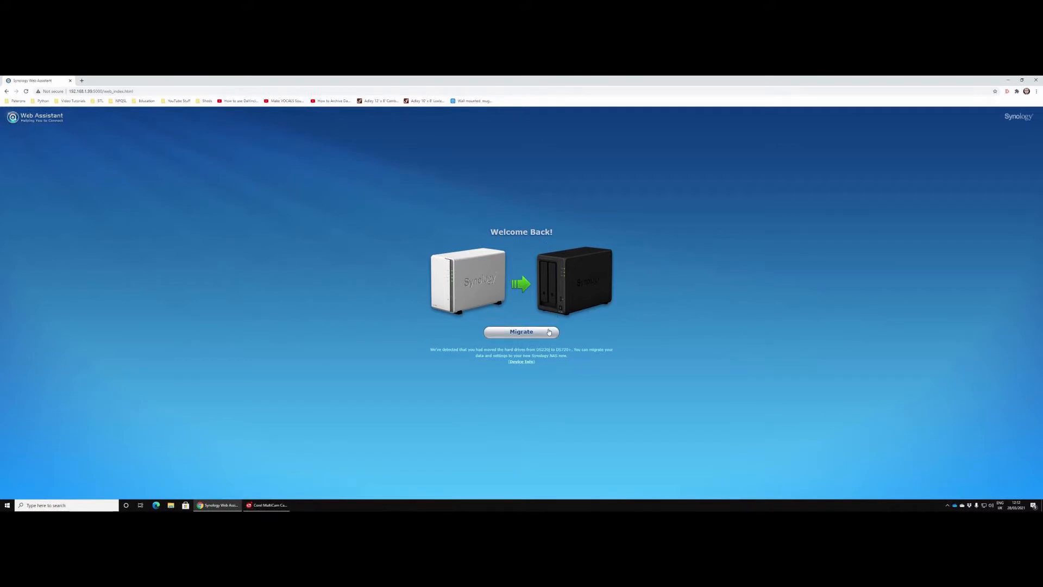
{"action": "mouse_move", "coordinate": [626, 324]}
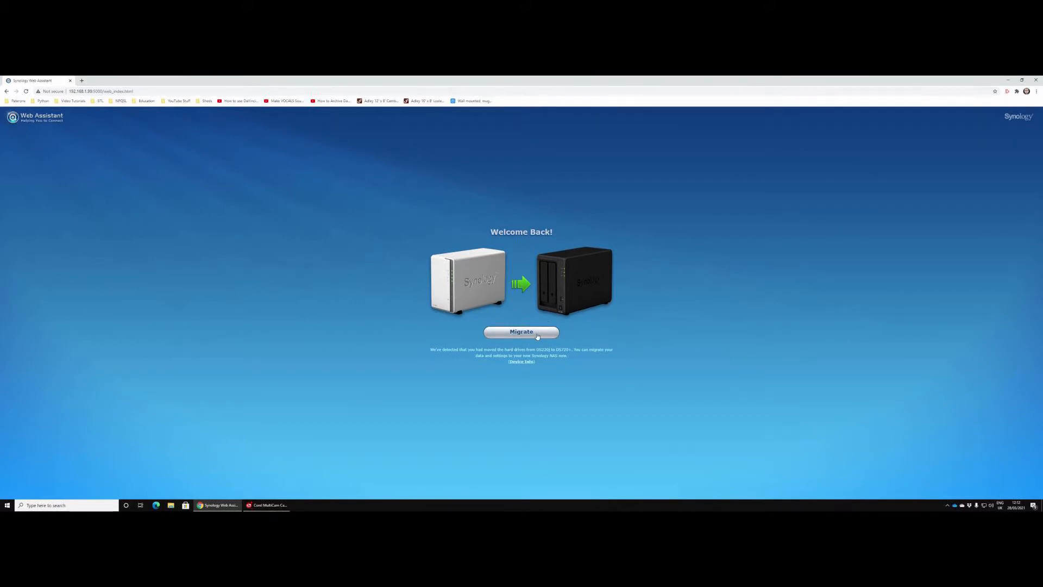
Choose Migrate on the Welcome Back page to keep the moved drives' data and settings
{"action": "left_click", "coordinate": [521, 333]}
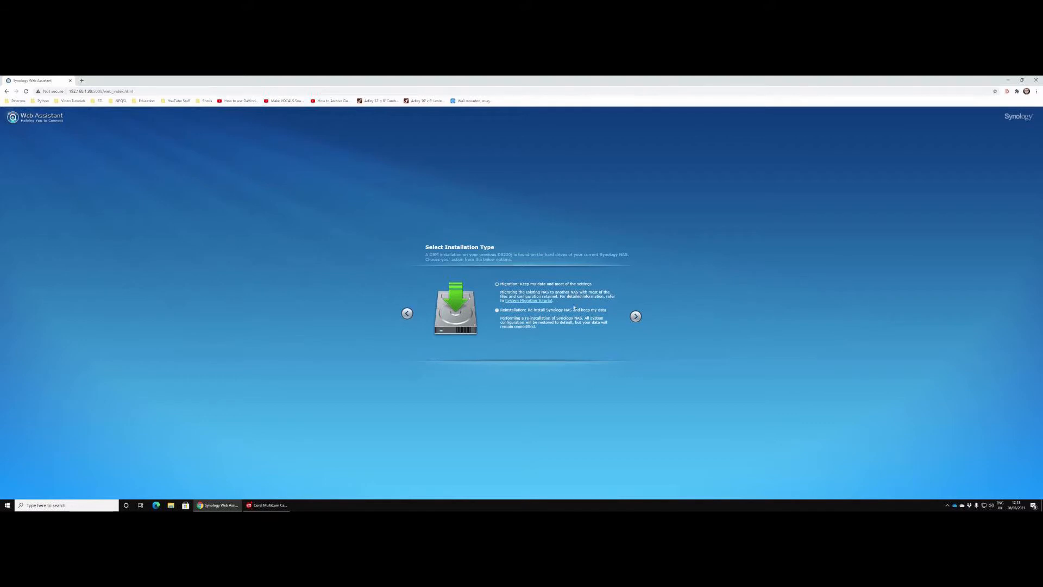
{"action": "mouse_move", "coordinate": [567, 321]}
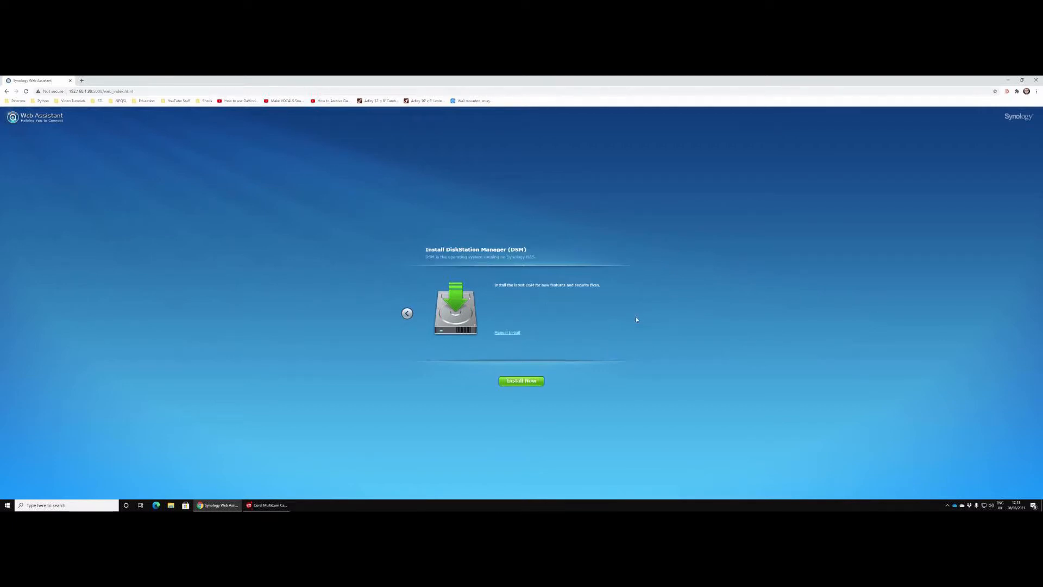
{"action": "mouse_move", "coordinate": [564, 328]}
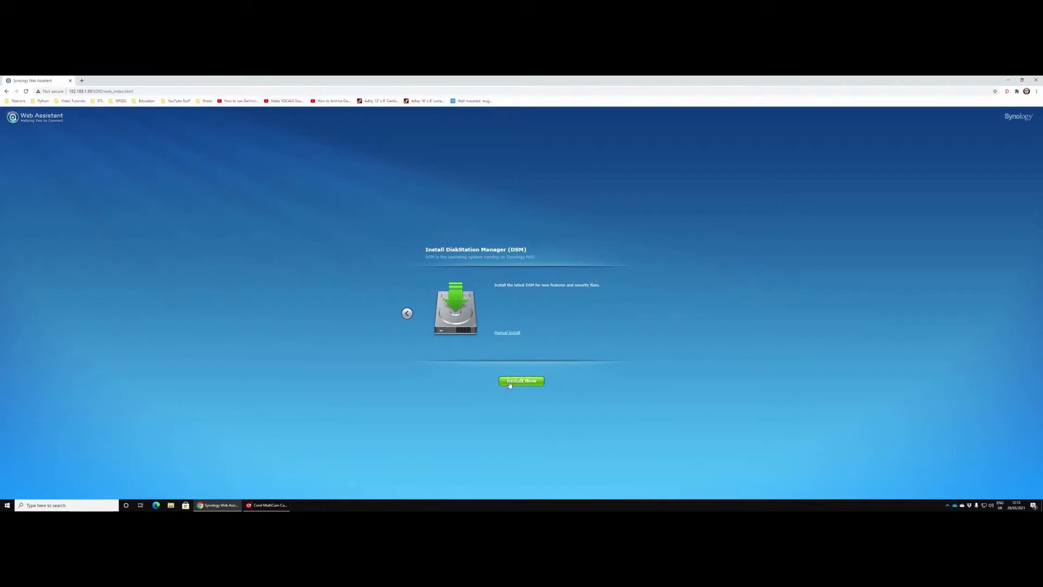
Start installing the latest DiskStation Manager, sending the NAS into its restart countdown
{"action": "left_click", "coordinate": [522, 381]}
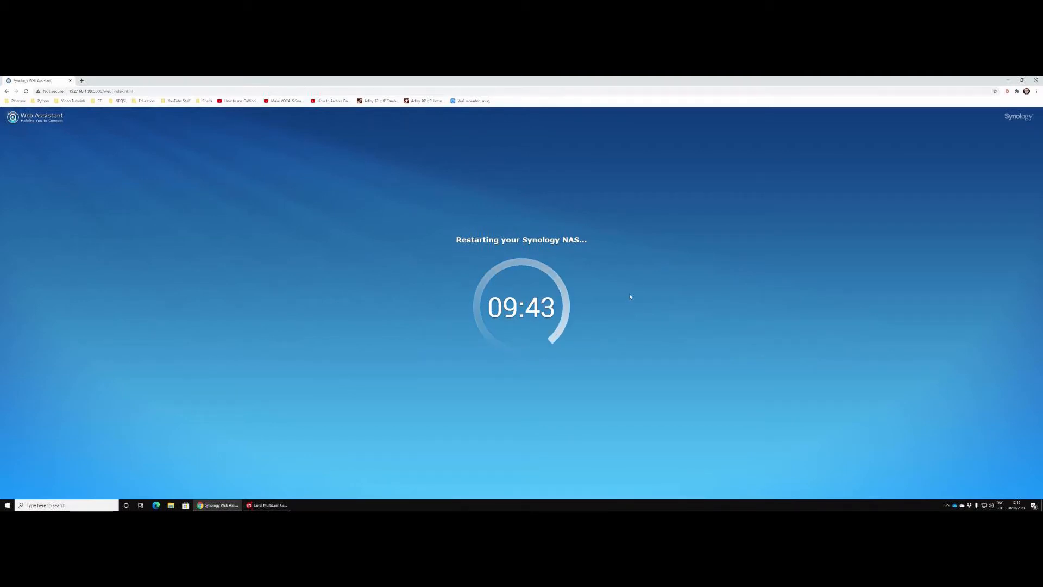
{"action": "mouse_move", "coordinate": [615, 299]}
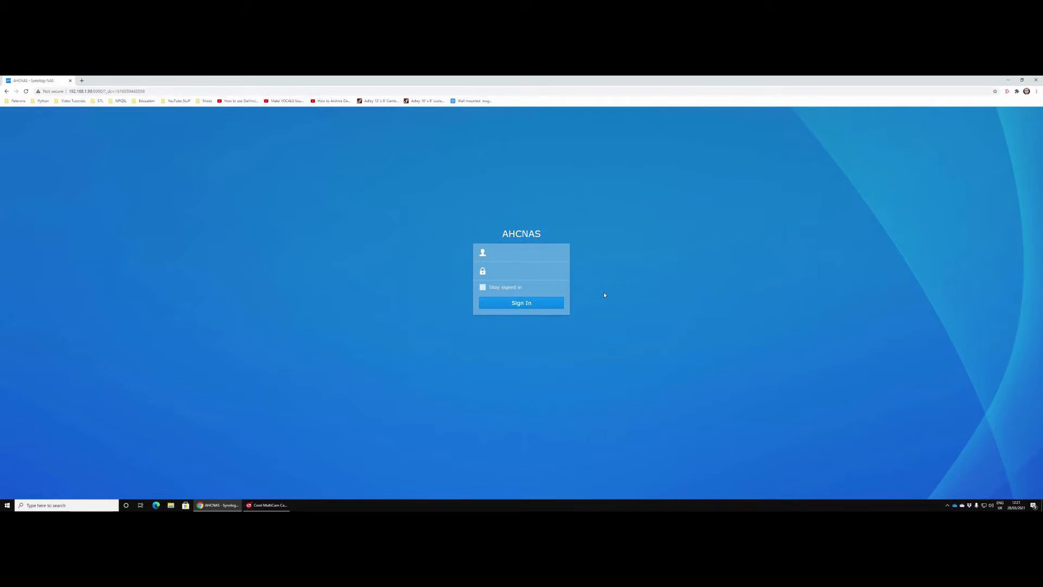
Sign in to AHCNAS with the account credentials
{"action": "left_click", "coordinate": [525, 252]}
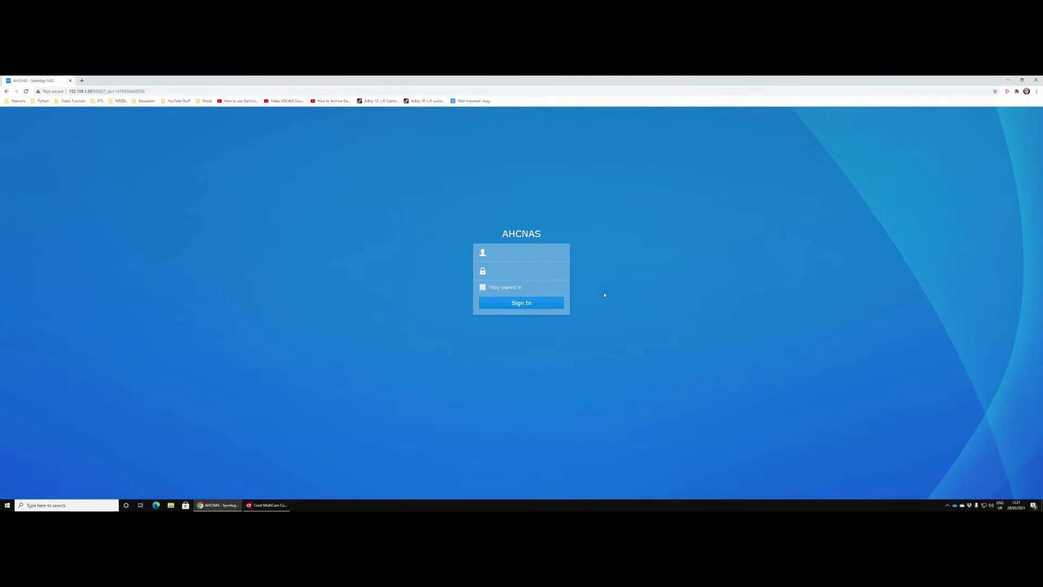
{"action": "left_click", "coordinate": [522, 302]}
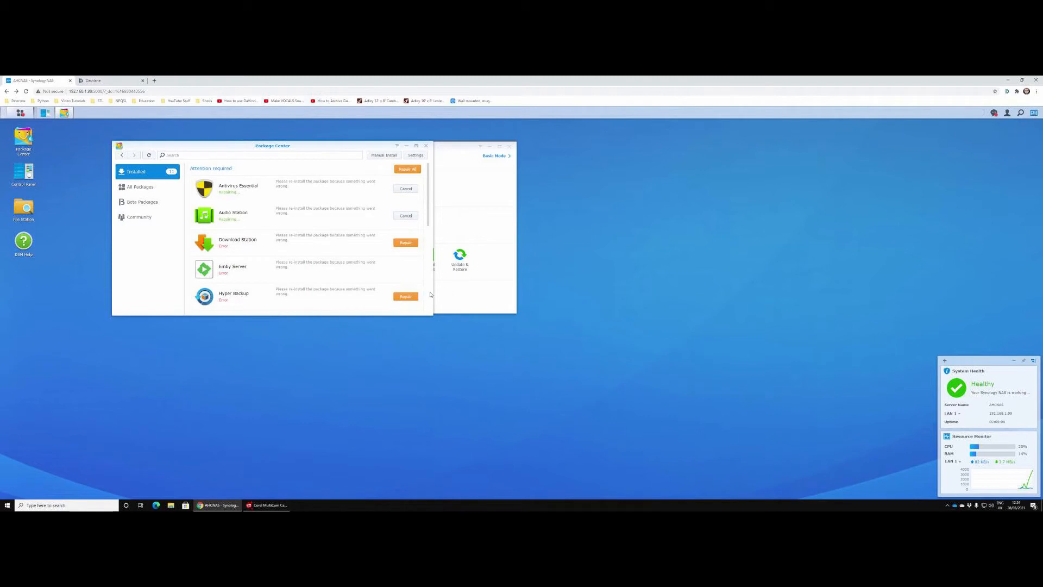
{"action": "mouse_move", "coordinate": [571, 258]}
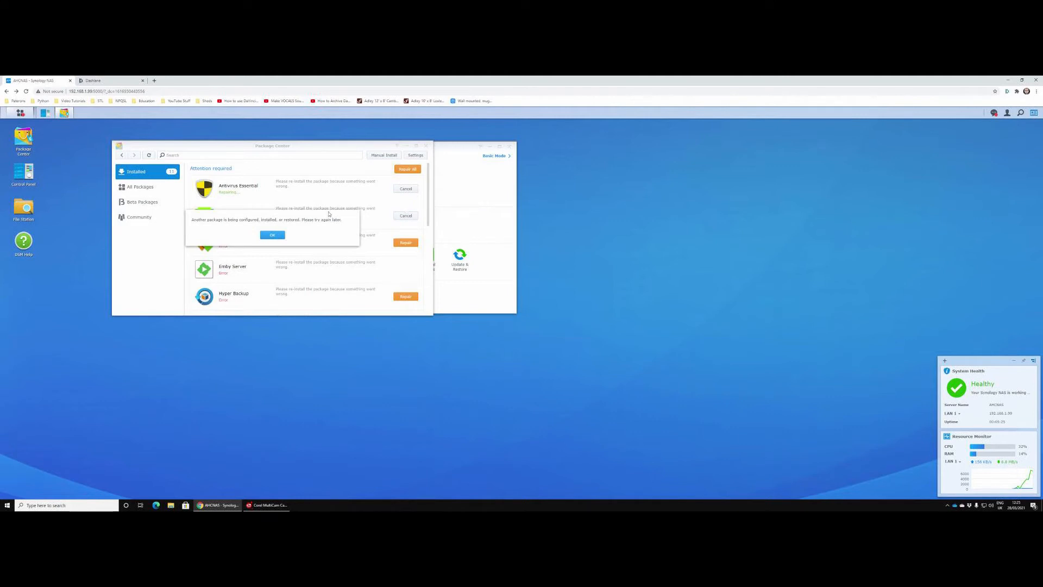
Dismiss the 'another package is being configured' notice and look further down the package list
{"action": "left_click", "coordinate": [271, 235]}
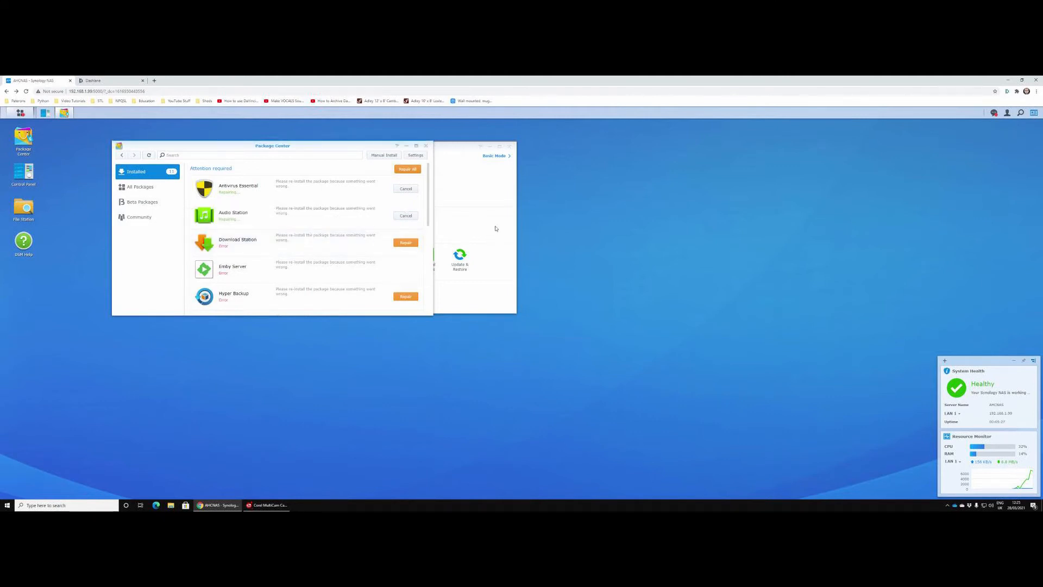
{"action": "scroll", "scroll_direction": "down", "scroll_amount": 3}
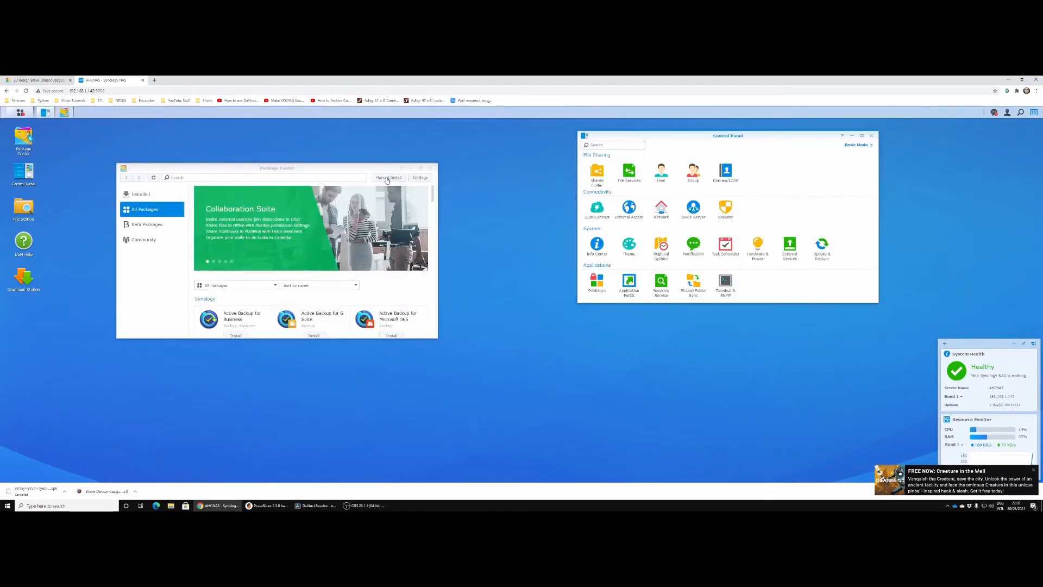
Manually install Emby Server by uploading its .spk package file
{"action": "left_click", "coordinate": [389, 179]}
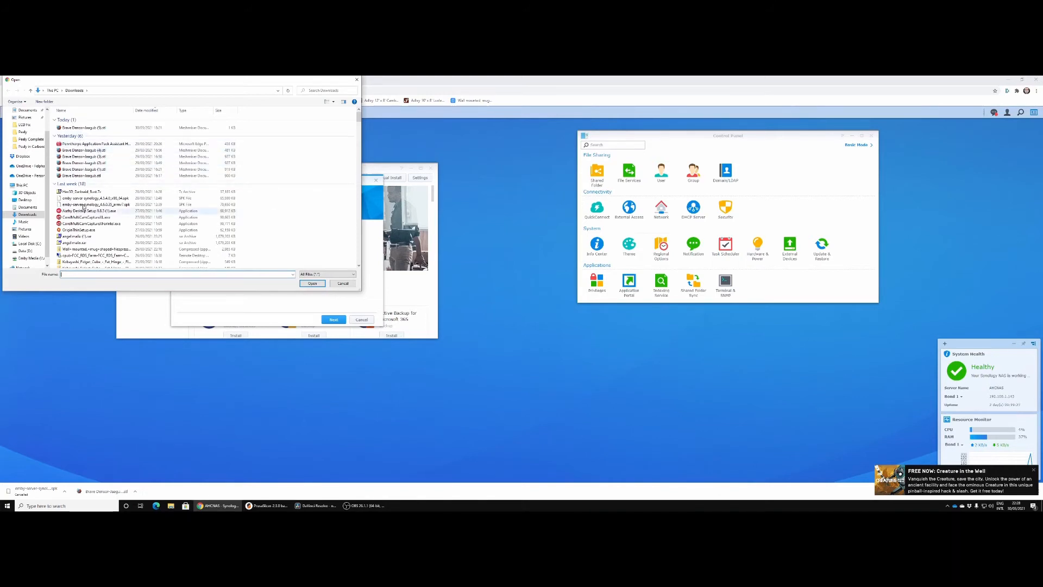
{"action": "left_click", "coordinate": [96, 198]}
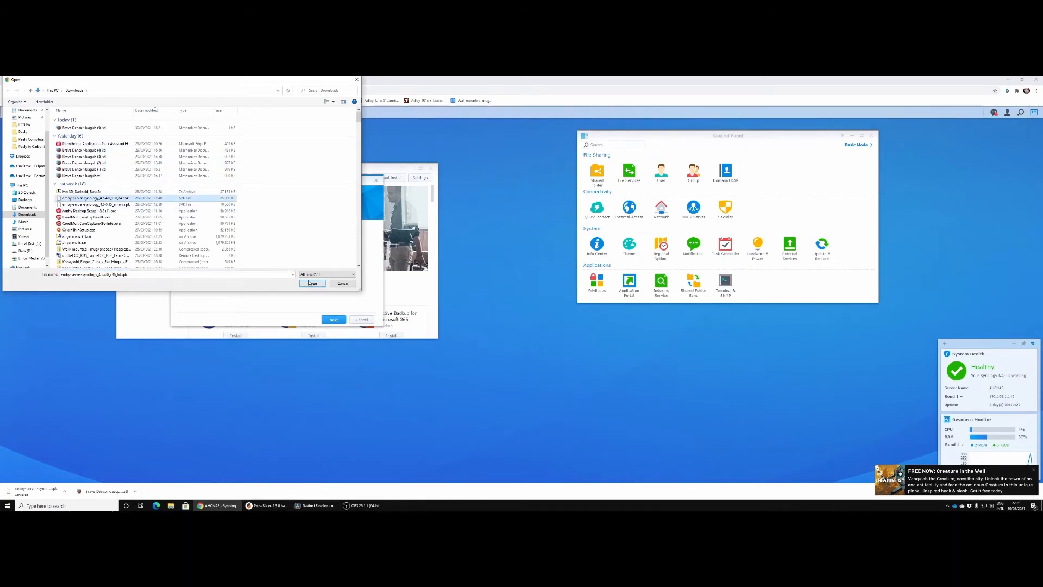
{"action": "left_click", "coordinate": [311, 283]}
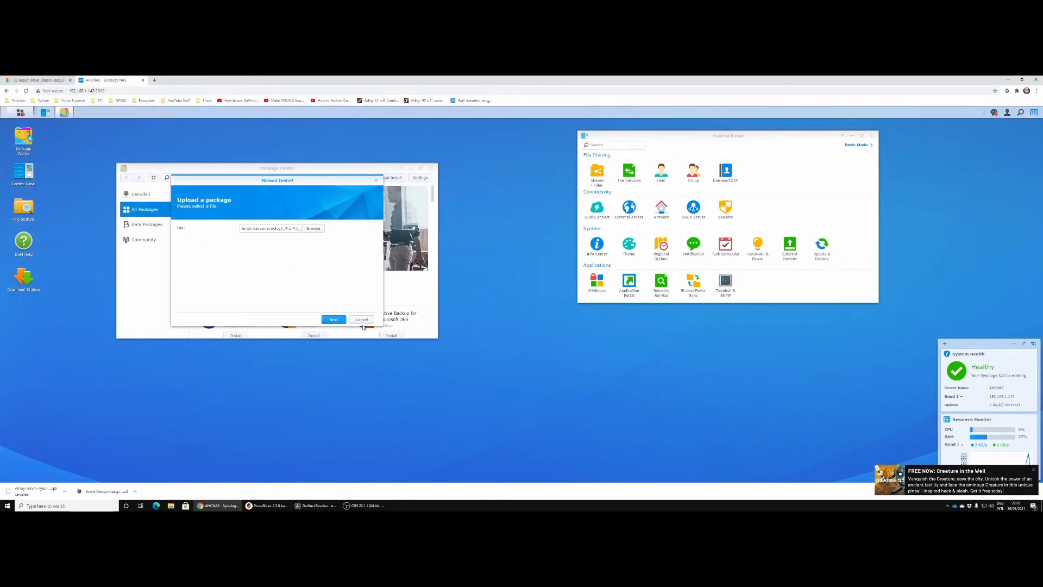
{"action": "left_click", "coordinate": [361, 320]}
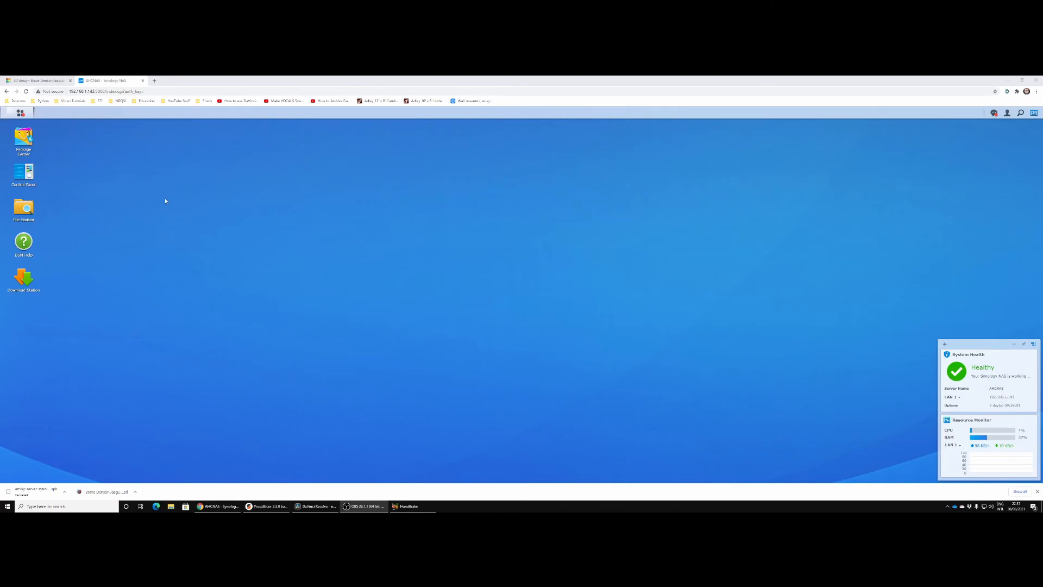
Show Control Panel's Network Interface list with LAN 1, LAN 2, PPPoE and IPv6 Tunneling
{"action": "double_click", "coordinate": [24, 173]}
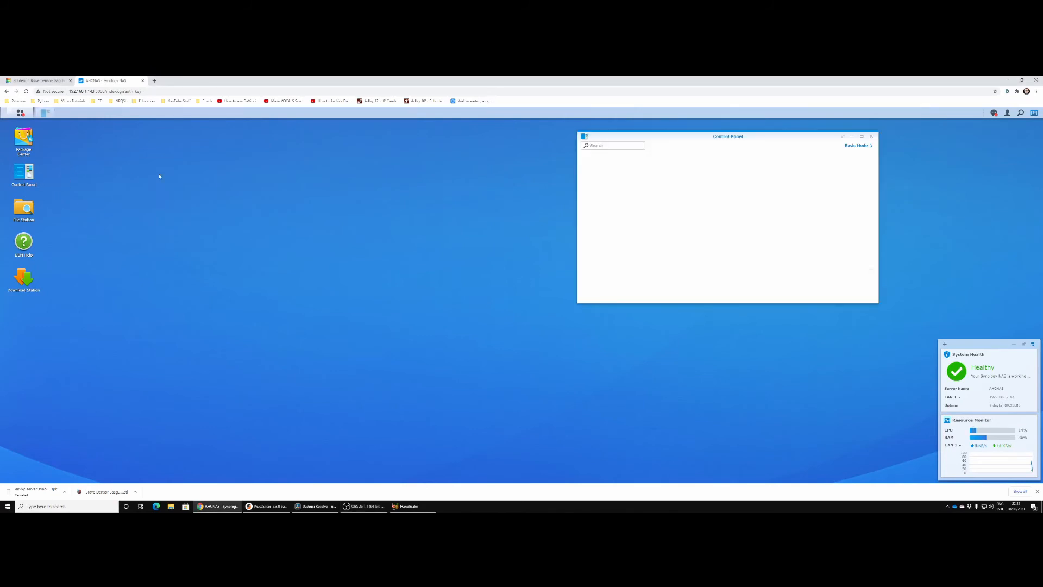
{"action": "left_click_drag", "start_coordinate": [728, 136], "coordinate": [441, 171]}
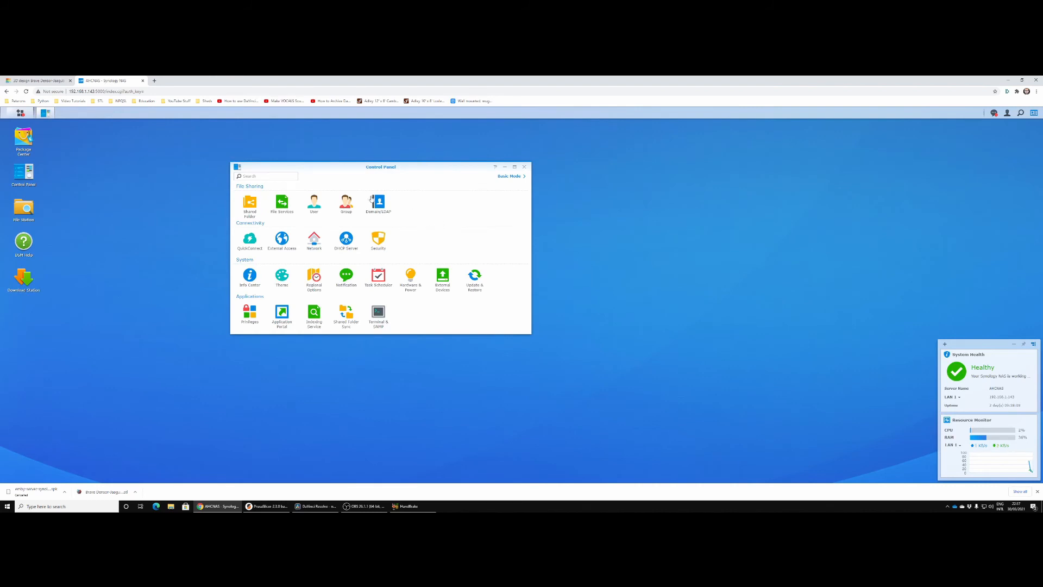
{"action": "left_click", "coordinate": [314, 239]}
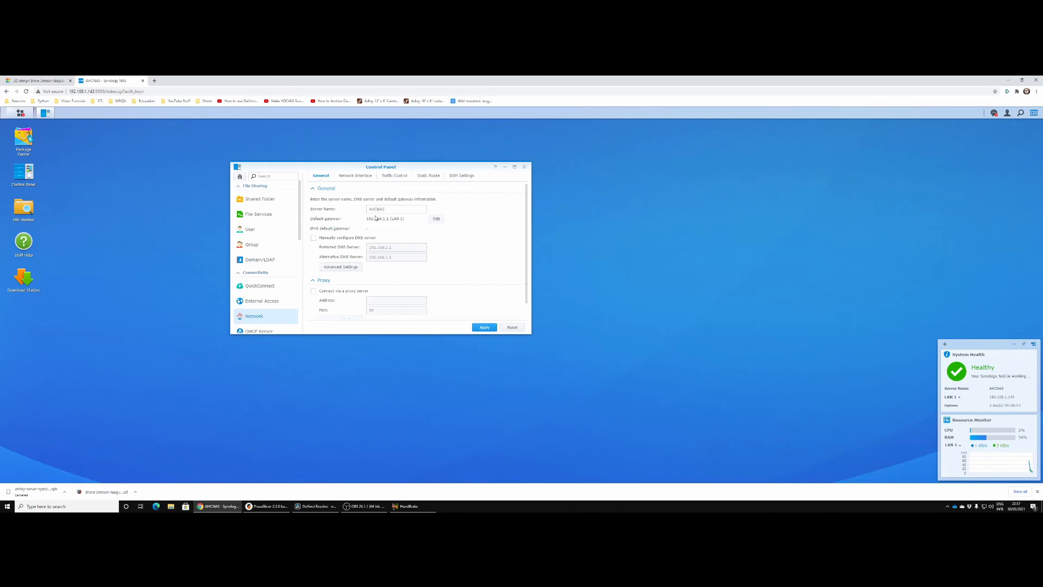
{"action": "mouse_move", "coordinate": [476, 214]}
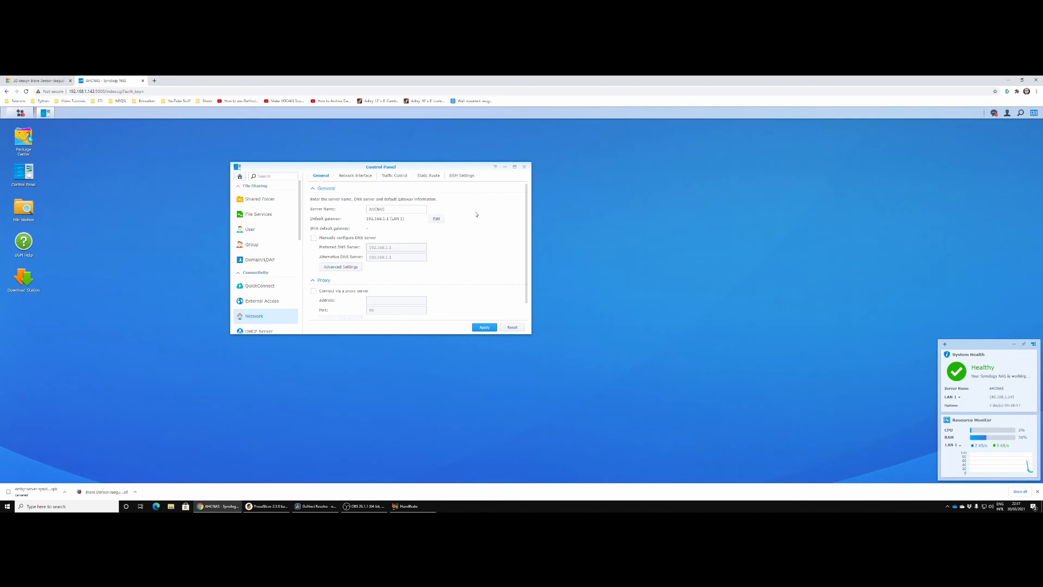
{"action": "left_click", "coordinate": [355, 175]}
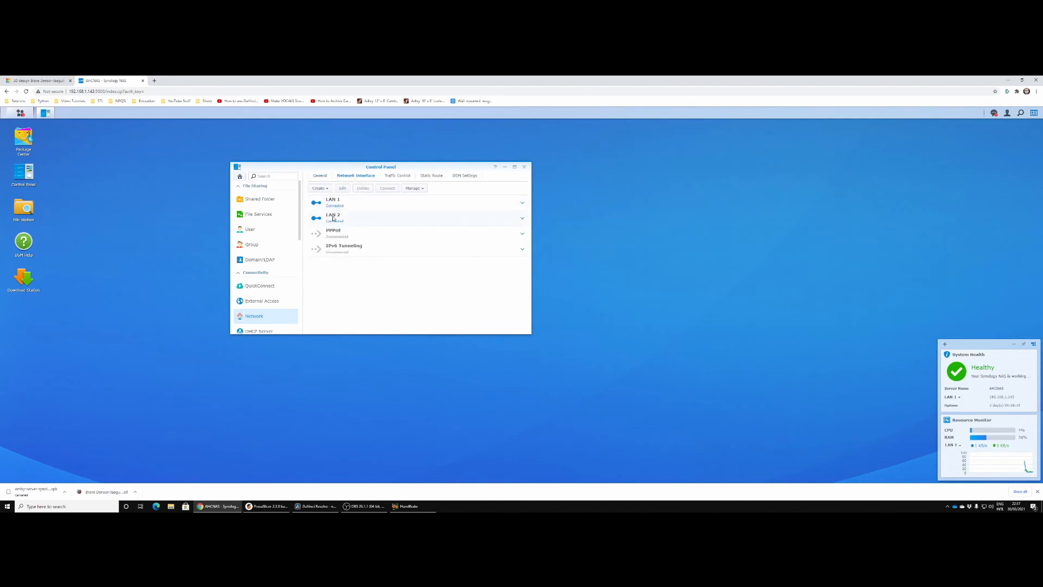
Start a Create Bond wizard and keep Adaptive Load Balancing as the mode
{"action": "left_click", "coordinate": [319, 188]}
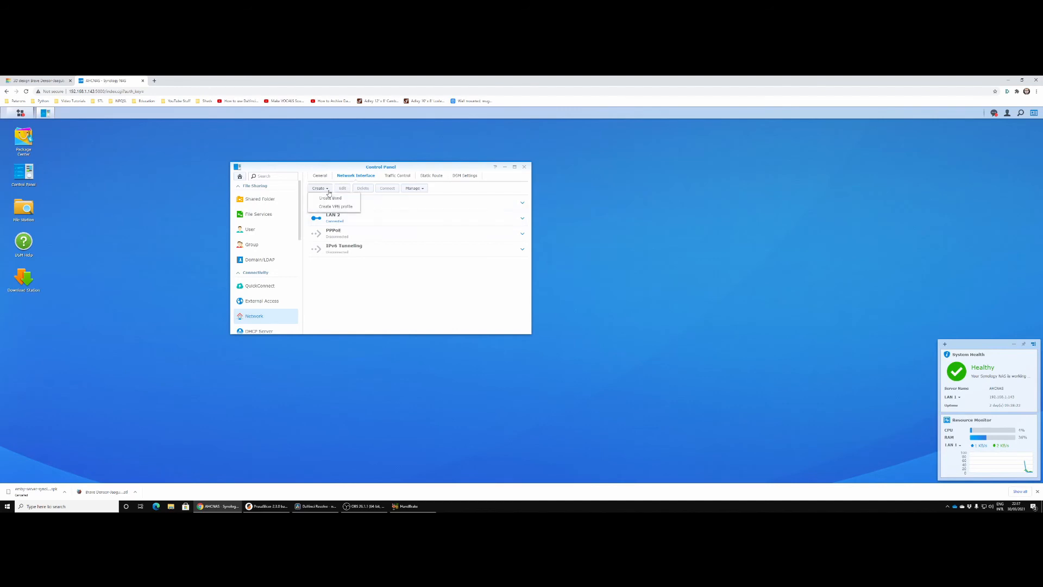
{"action": "left_click", "coordinate": [330, 198]}
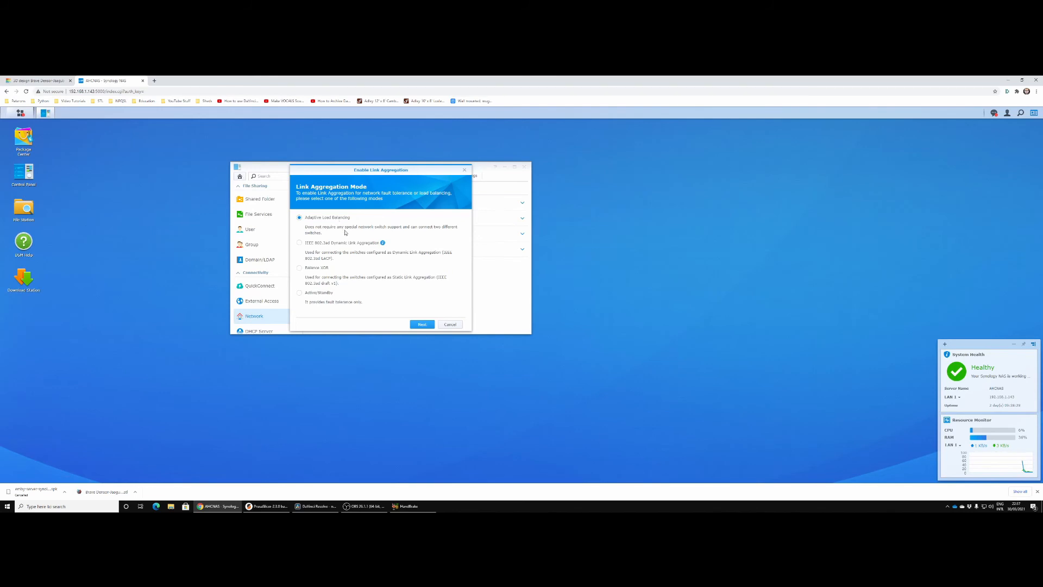
{"action": "mouse_move", "coordinate": [448, 232]}
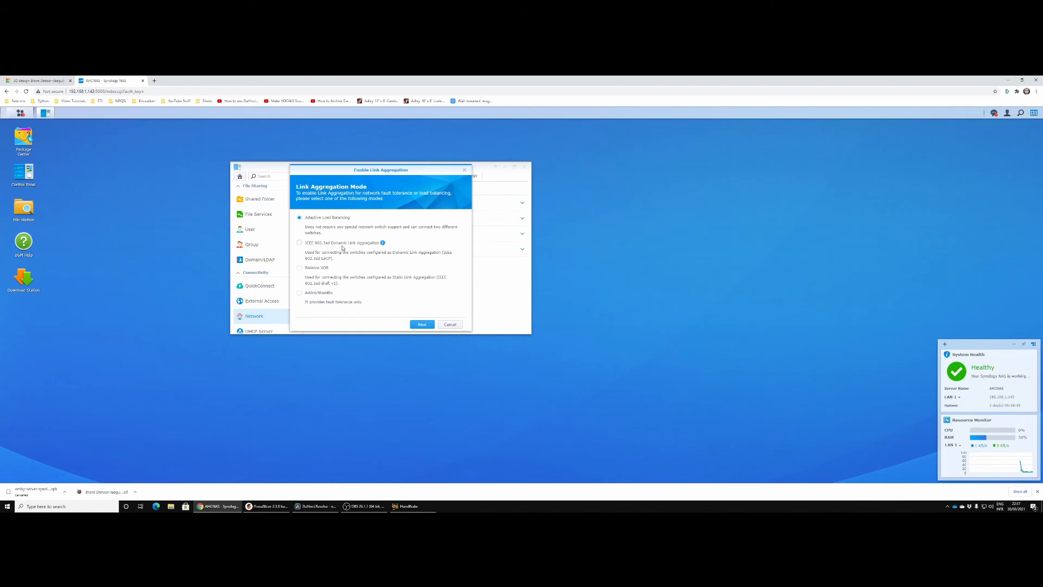
{"action": "mouse_move", "coordinate": [383, 242]}
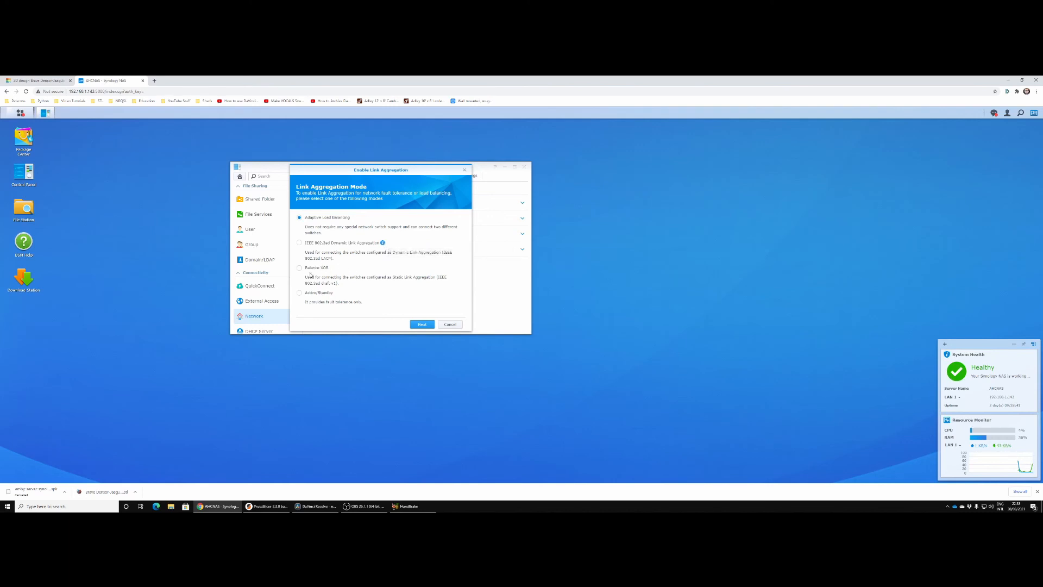
{"action": "mouse_move", "coordinate": [328, 311]}
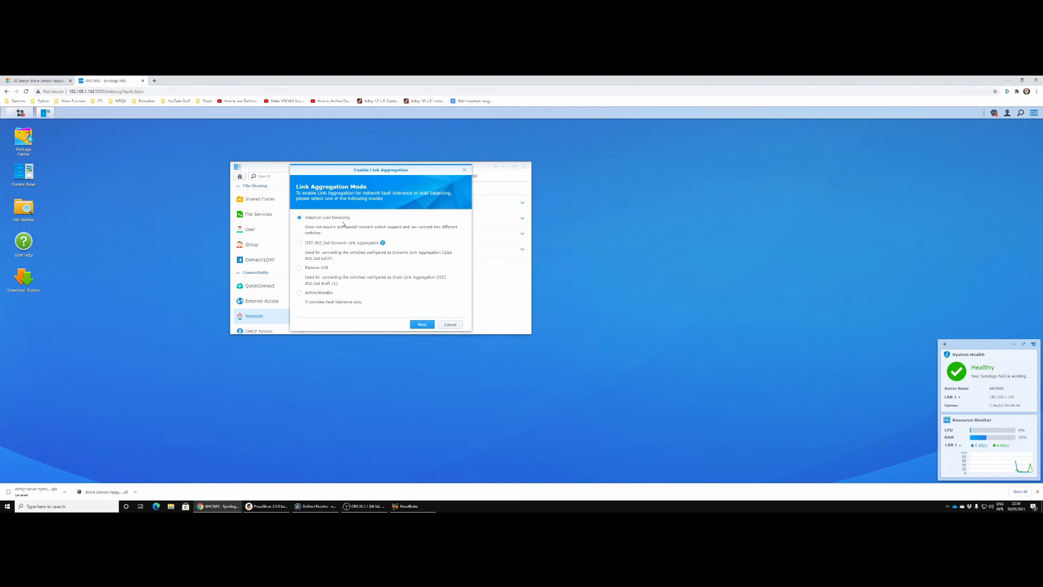
{"action": "left_click", "coordinate": [421, 324]}
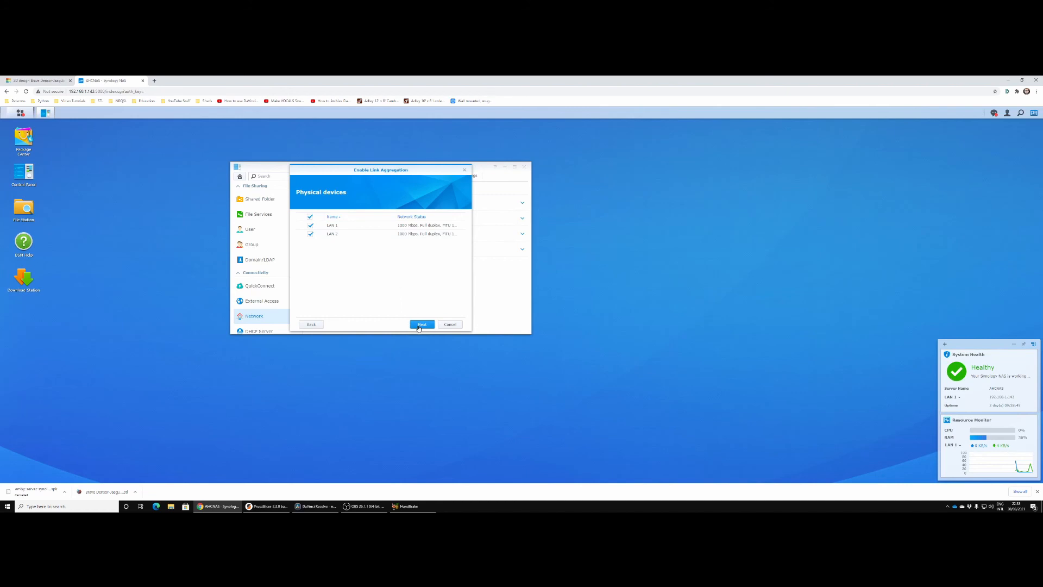
Bond LAN 1 and LAN 2 with DHCP addressing and apply despite the services warning
{"action": "left_click", "coordinate": [421, 324]}
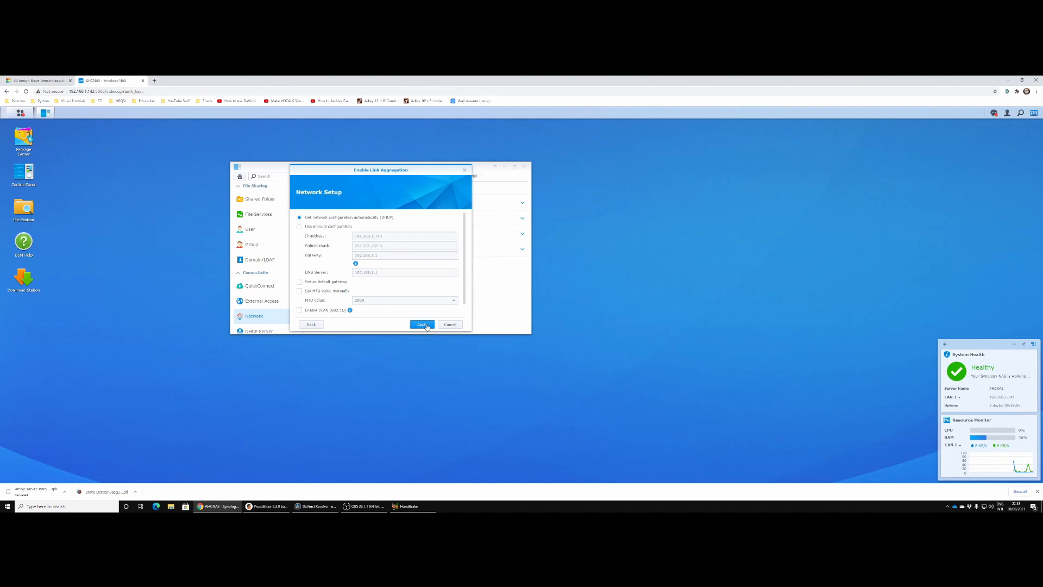
{"action": "left_click", "coordinate": [421, 323]}
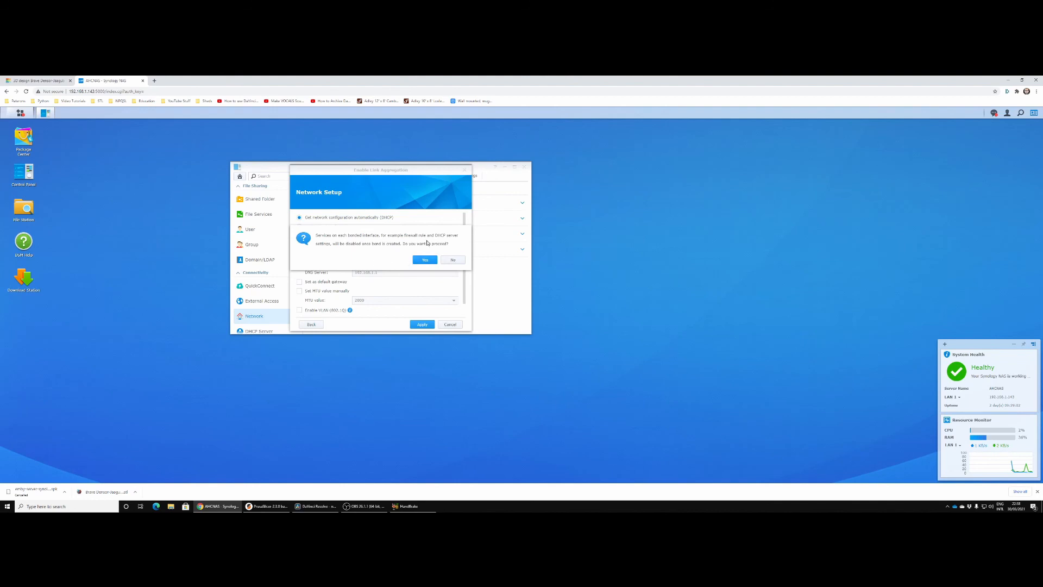
{"action": "left_click", "coordinate": [423, 260]}
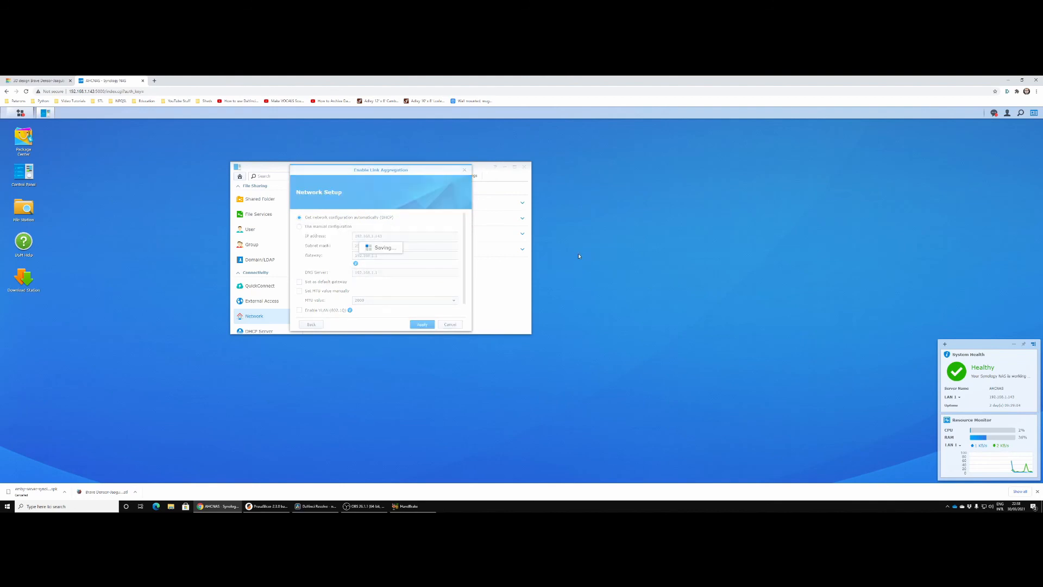
{"action": "left_click", "coordinate": [422, 324]}
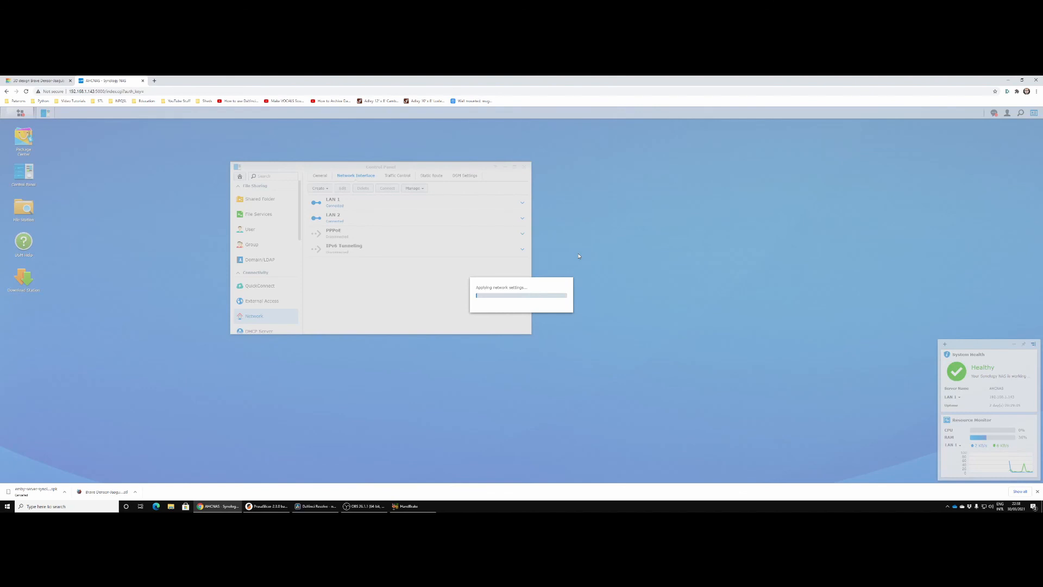